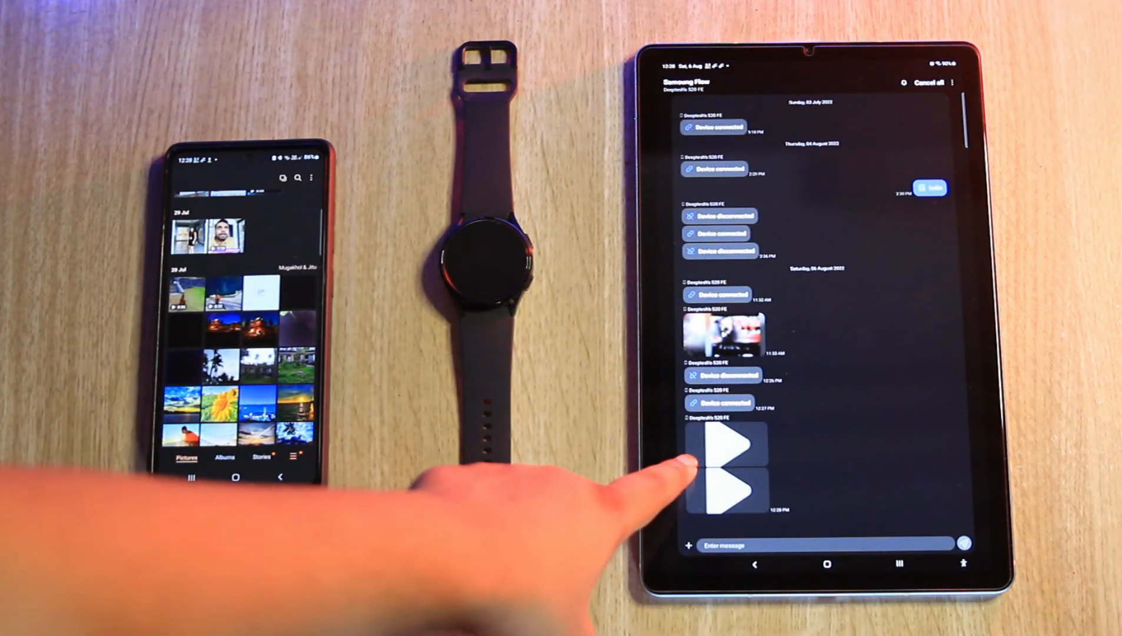
mouse_move(644, 466)
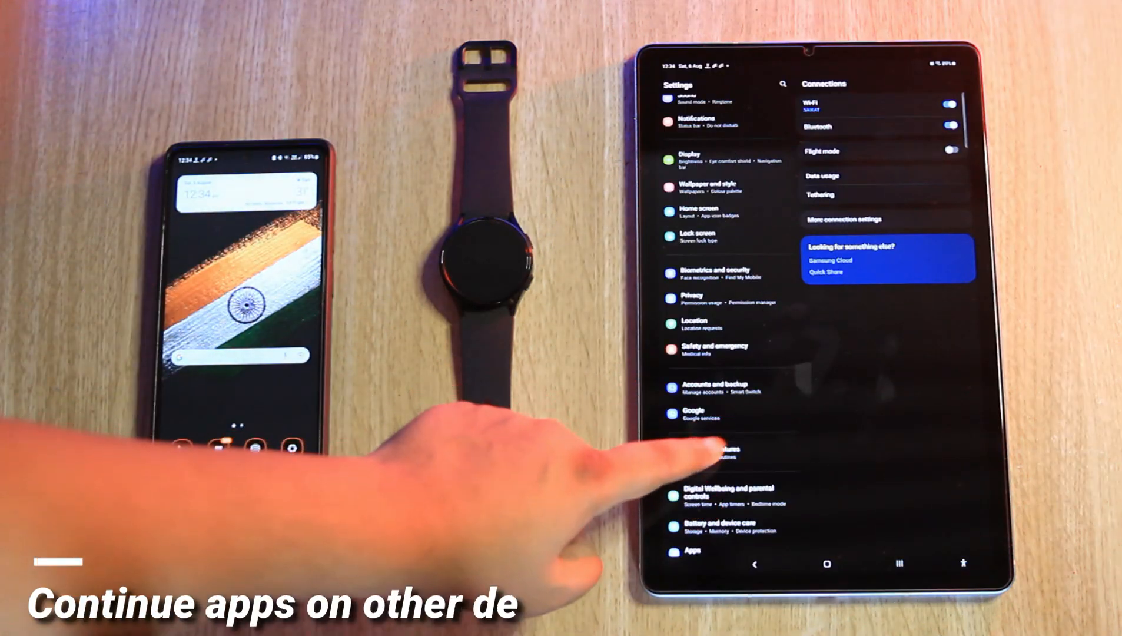
Step: Open Advanced features in Settings before connecting the phone to the WF-C500 earbuds
left_click(705, 451)
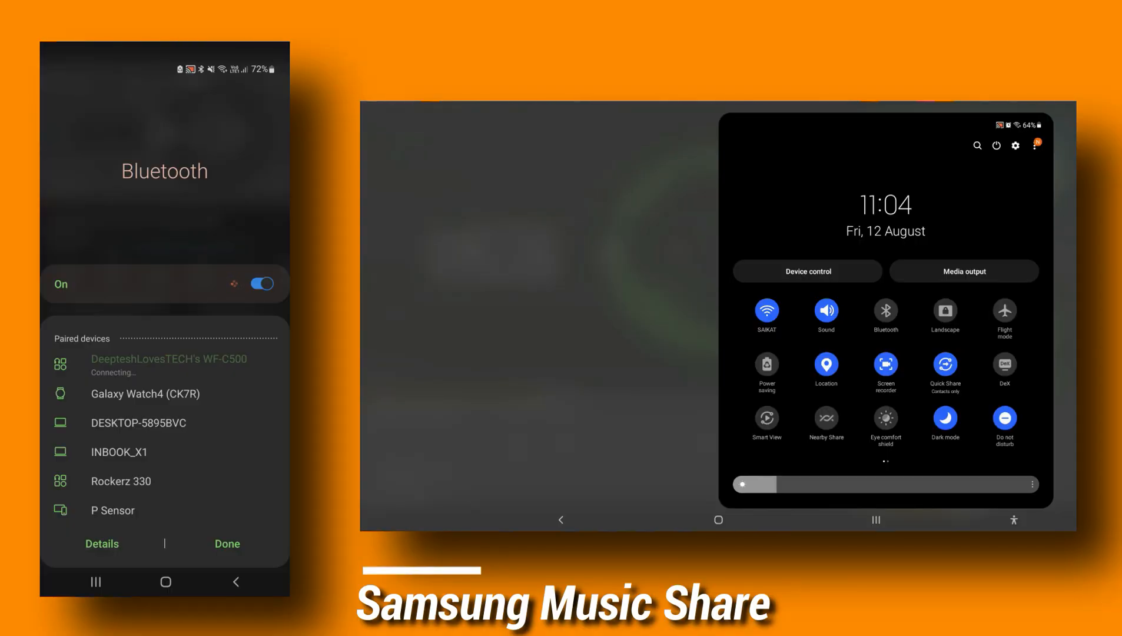
Step: Share the phone's WF-C500 earbuds with the tablet via Music Share, then resume the video
left_click(886, 311)
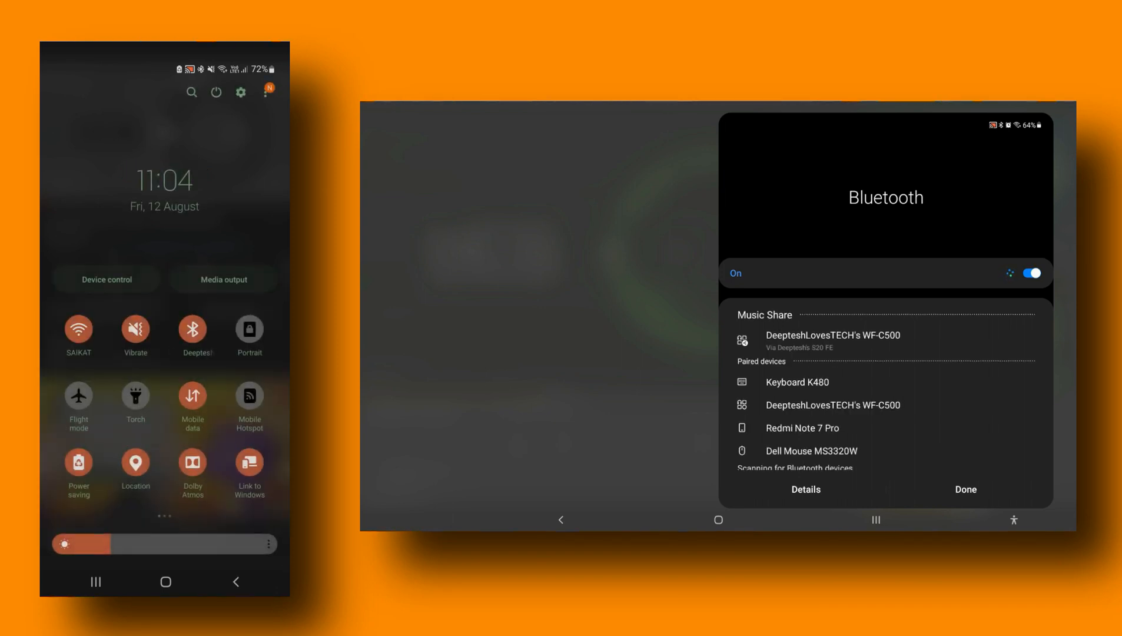
left_click(833, 341)
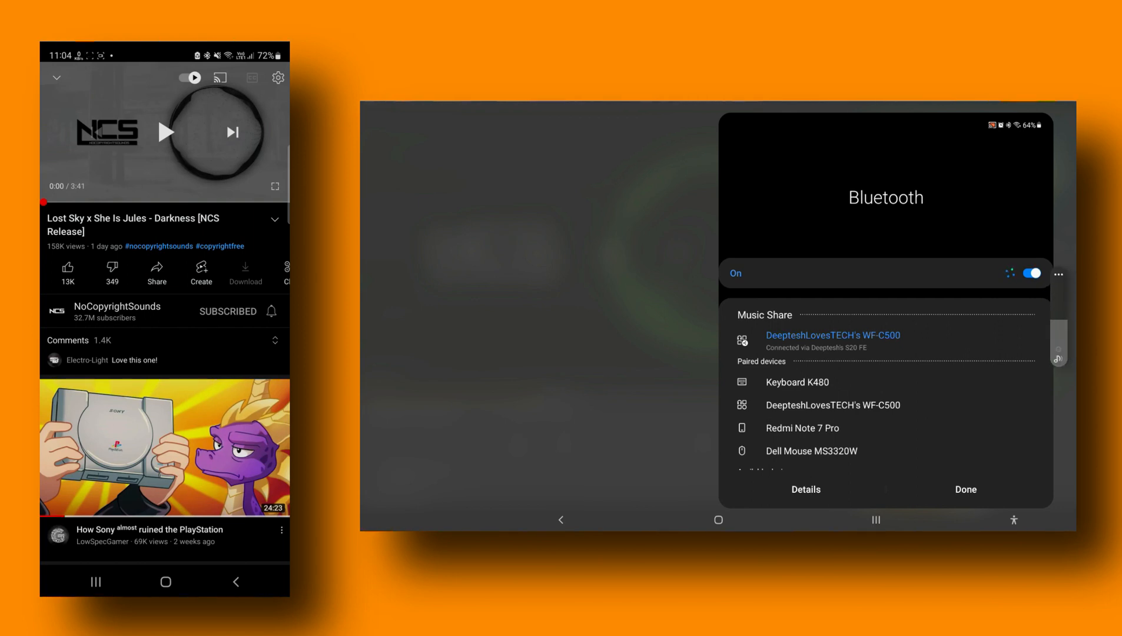
left_click(965, 489)
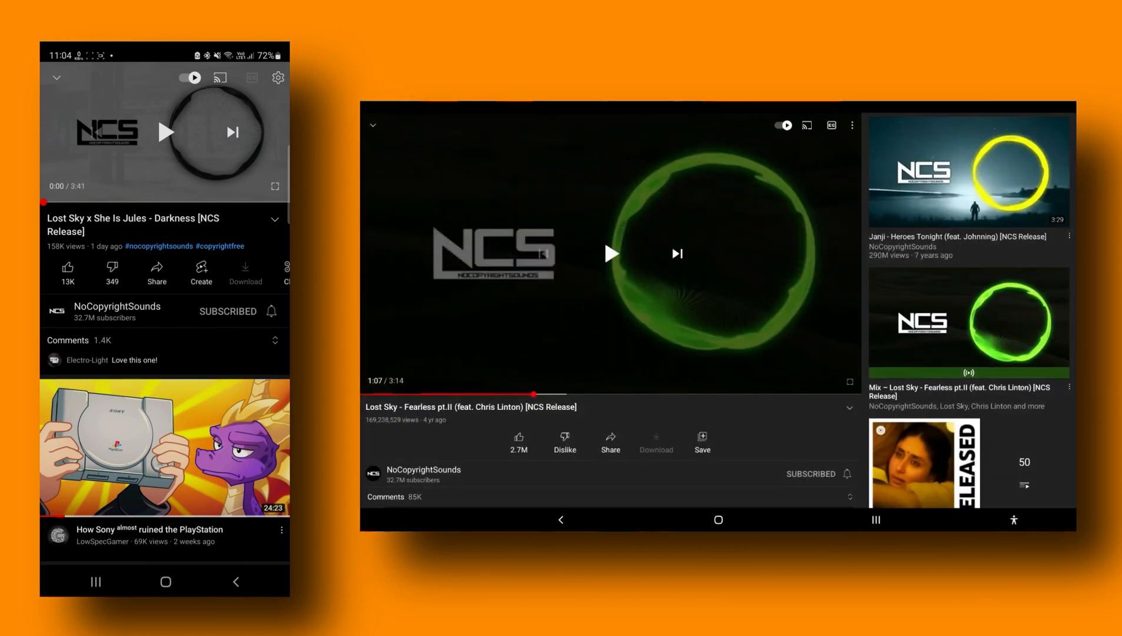
left_click(165, 132)
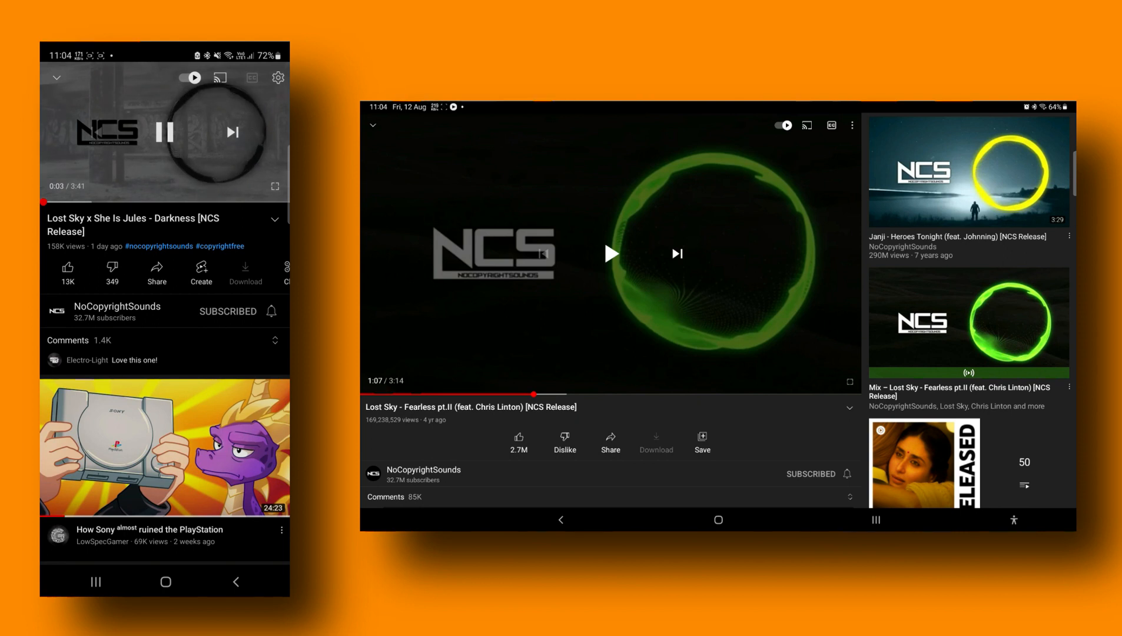